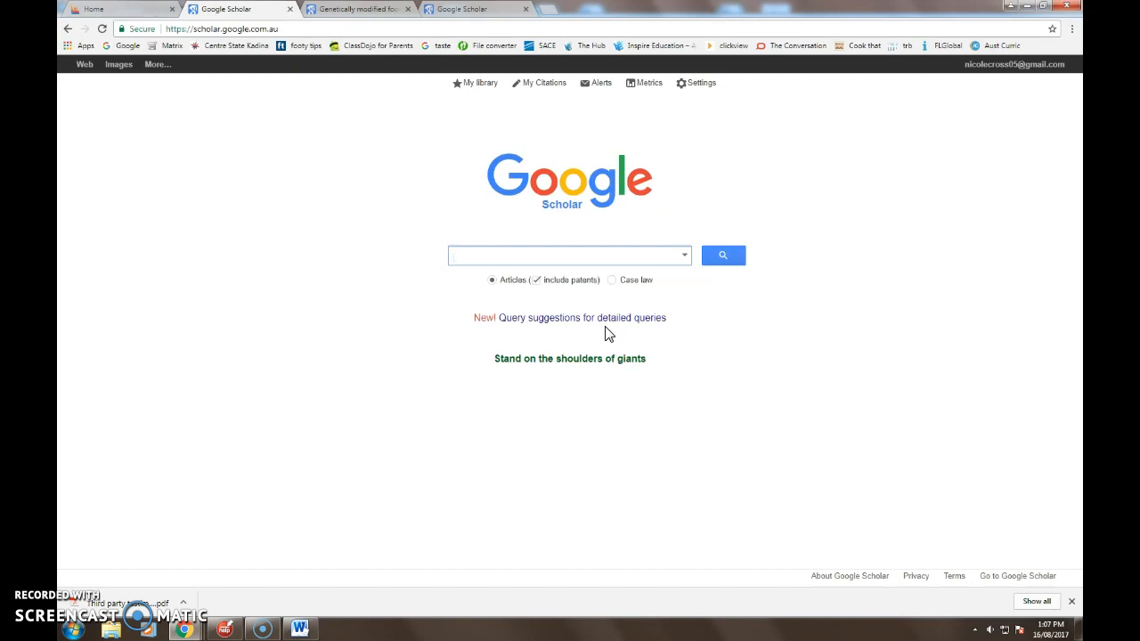
# Step: Search Google Scholar for 'Genetically modified food organics' using a suggested completion
pyautogui.write('gentically')
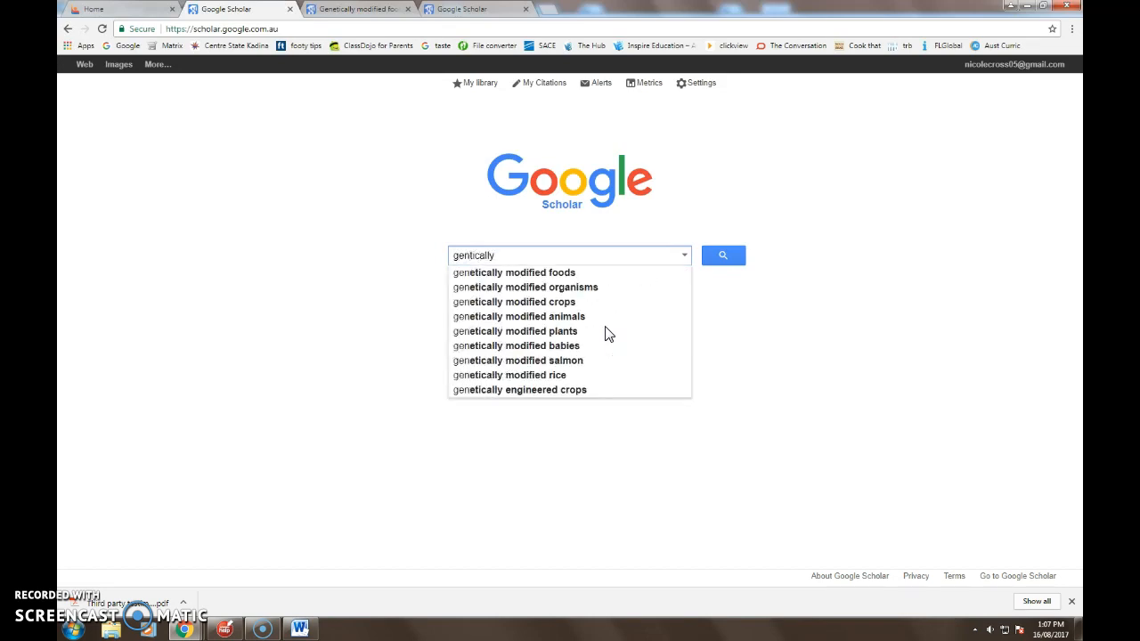
pyautogui.click(513, 270)
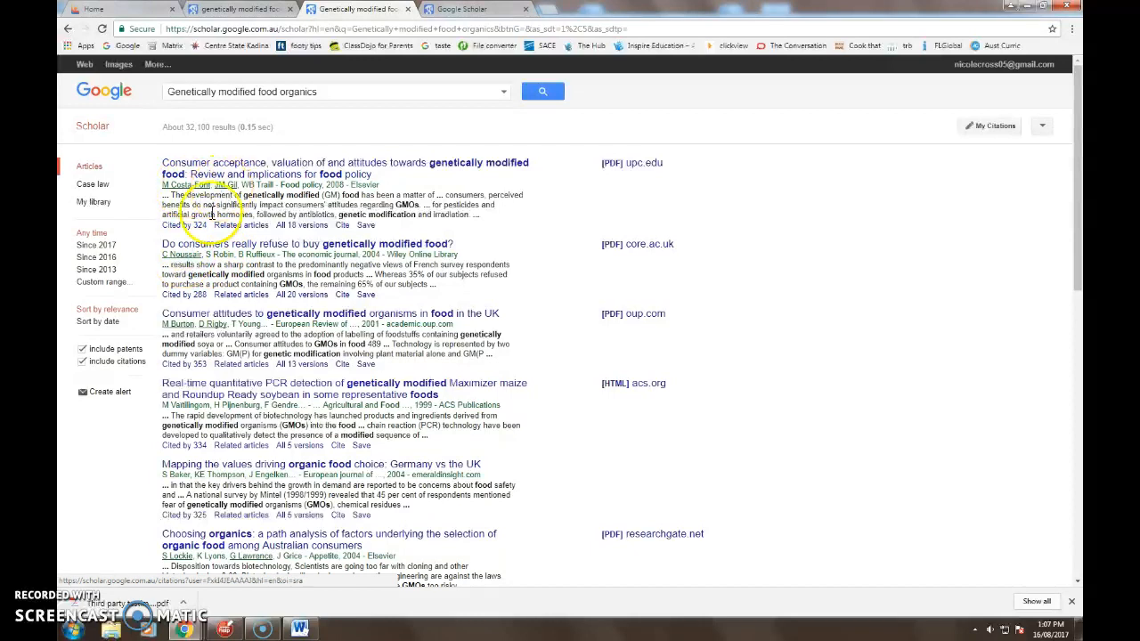
pyautogui.moveTo(181, 333)
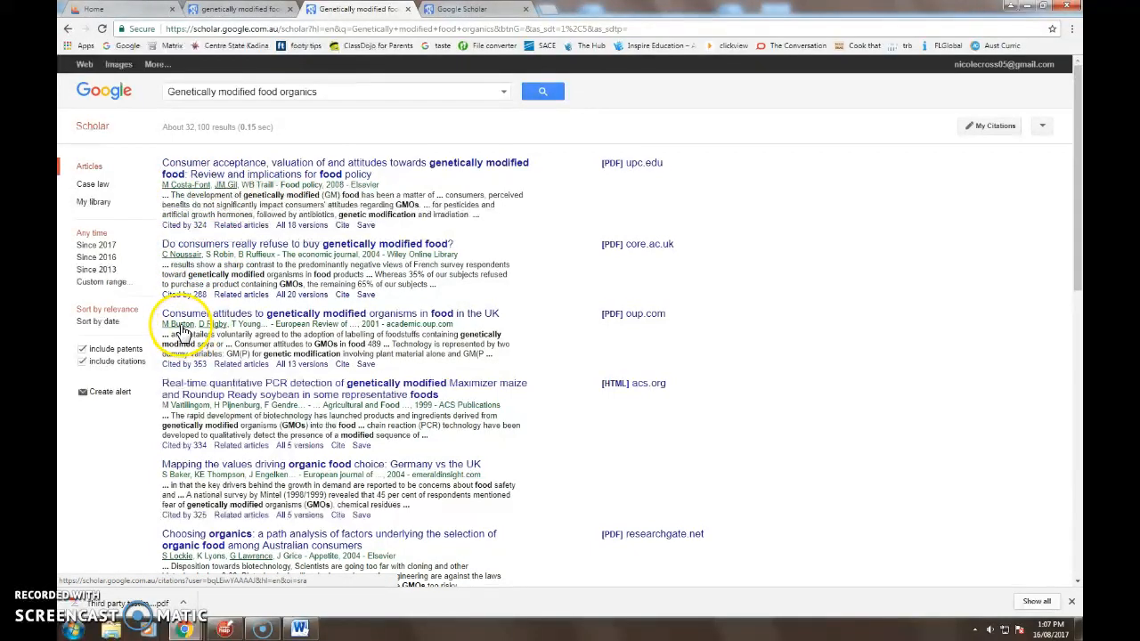
# Step: View the author profile of Michael Burton, first author of the UK consumer attitudes paper
pyautogui.click(178, 324)
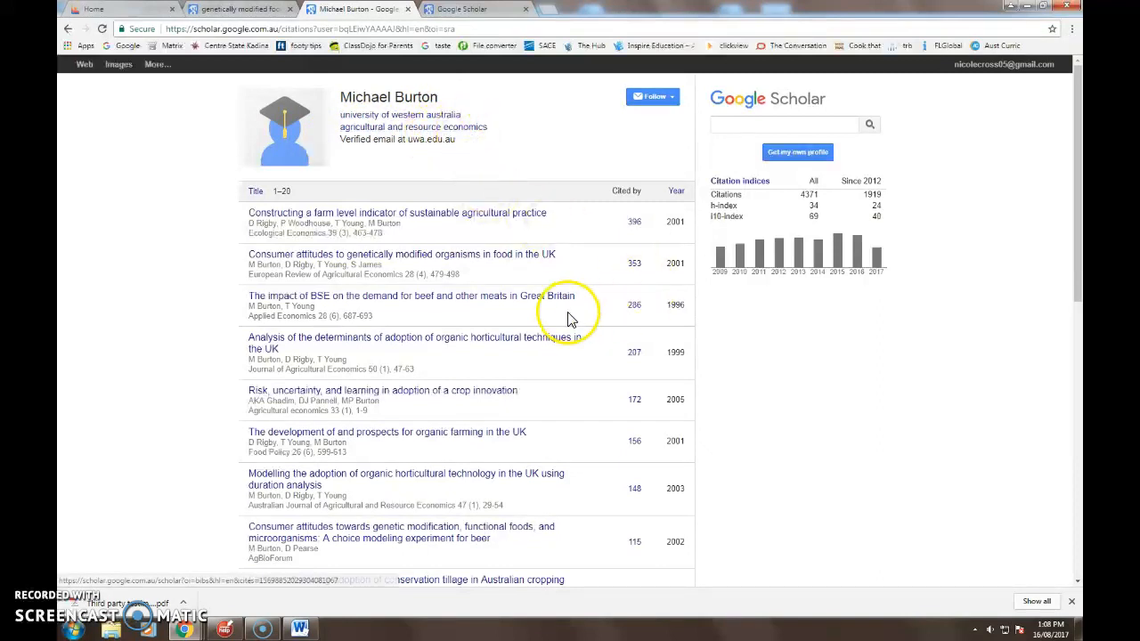
pyautogui.scroll(-3)
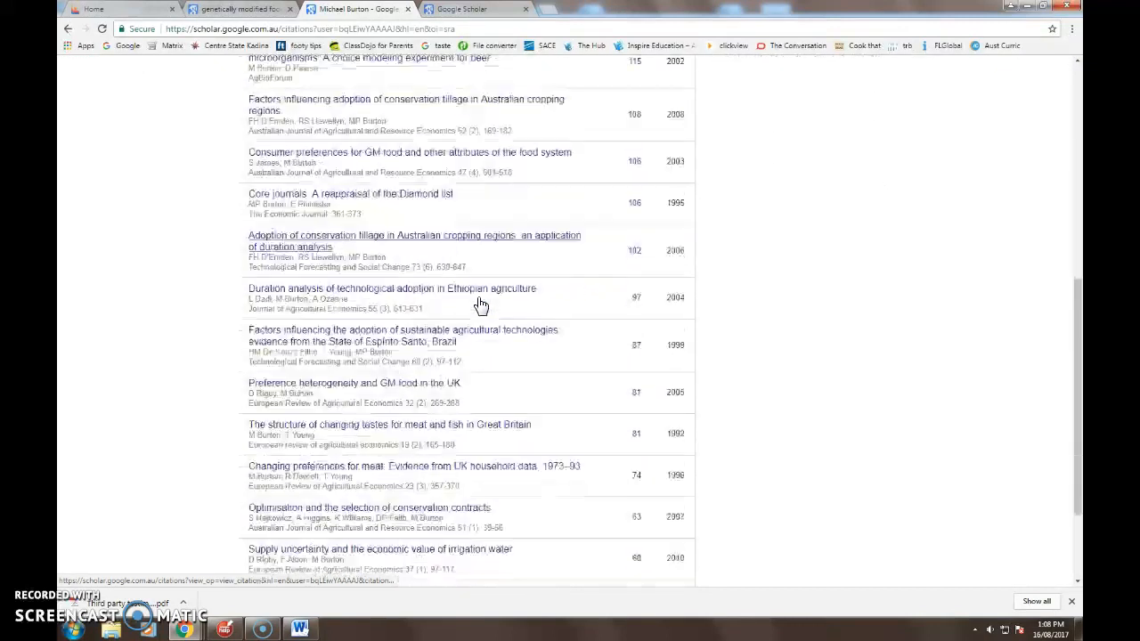
pyautogui.scroll(-3)
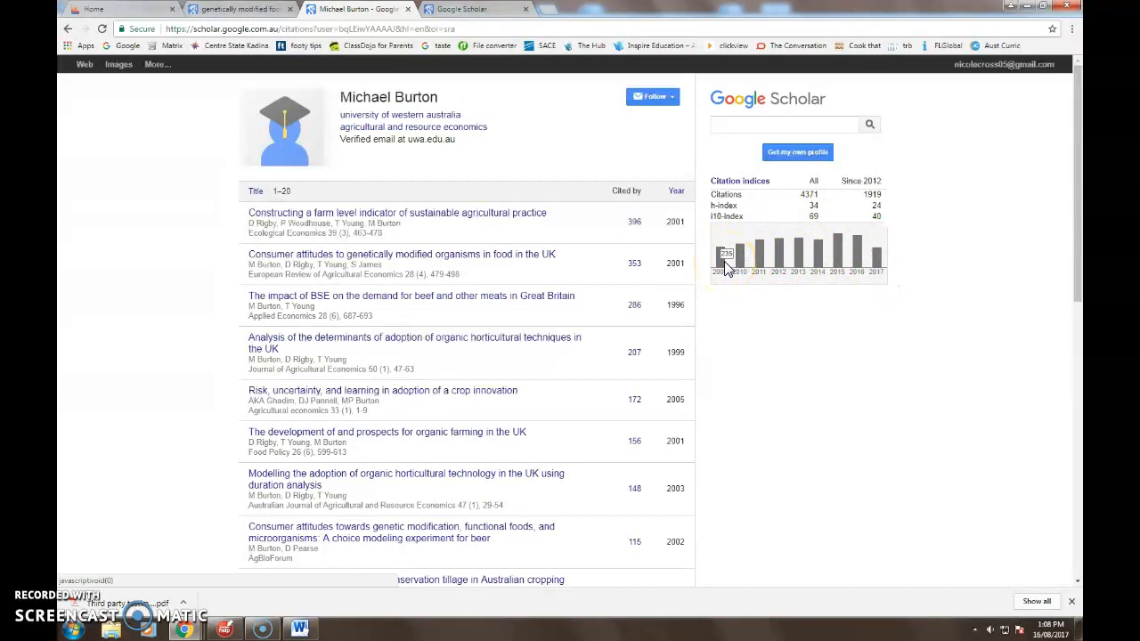
pyautogui.moveTo(841, 245)
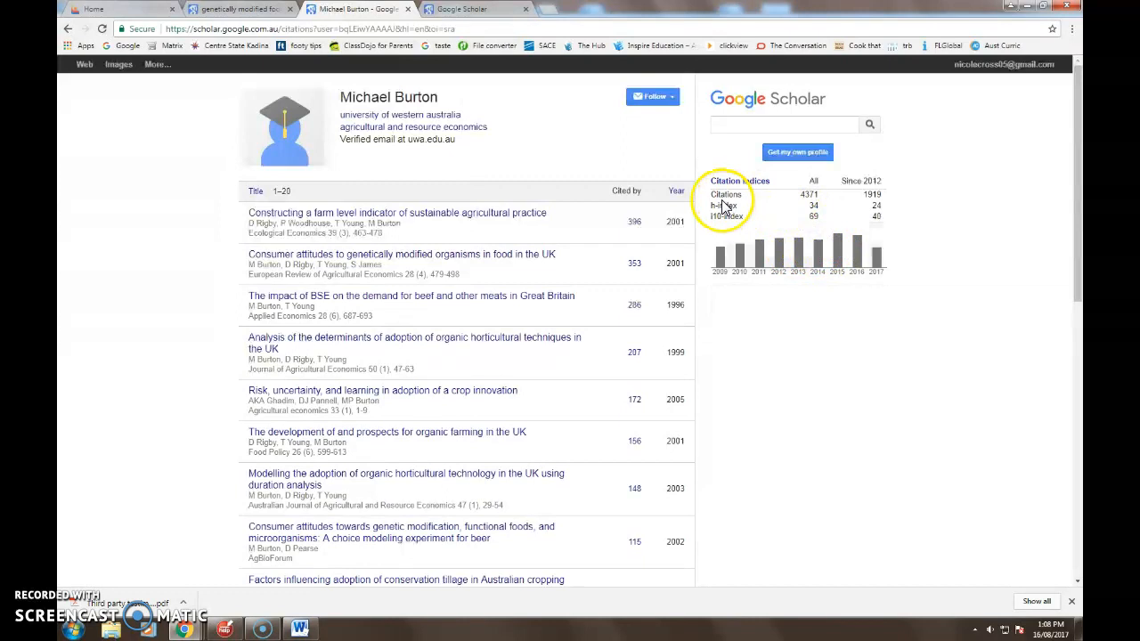
pyautogui.moveTo(799, 206)
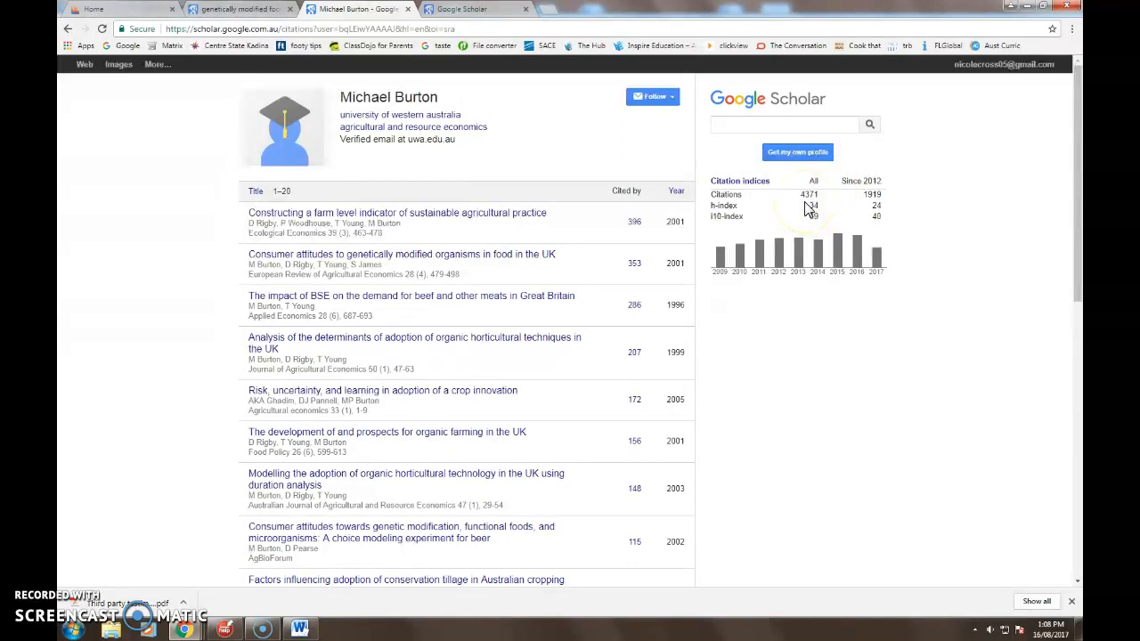
pyautogui.moveTo(830, 228)
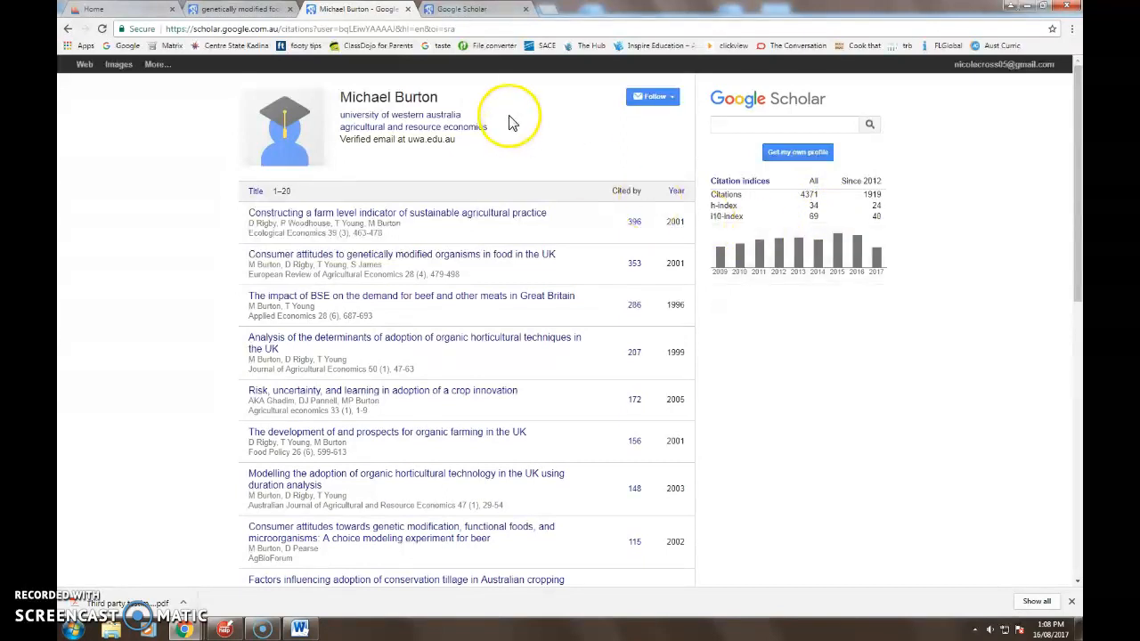
pyautogui.moveTo(371, 443)
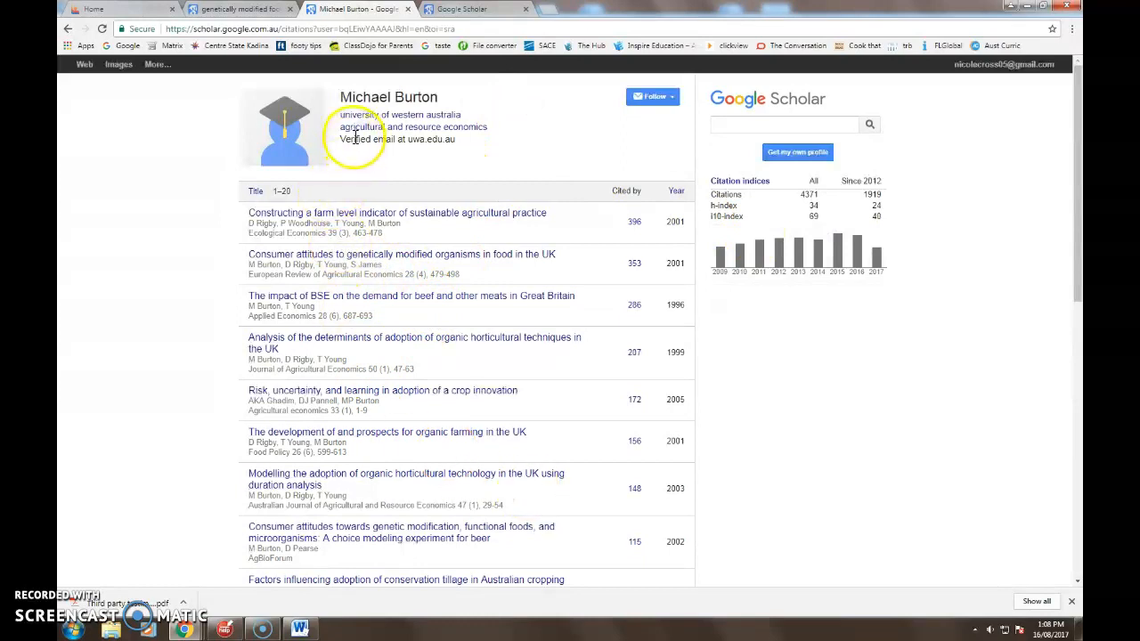
pyautogui.moveTo(520, 274)
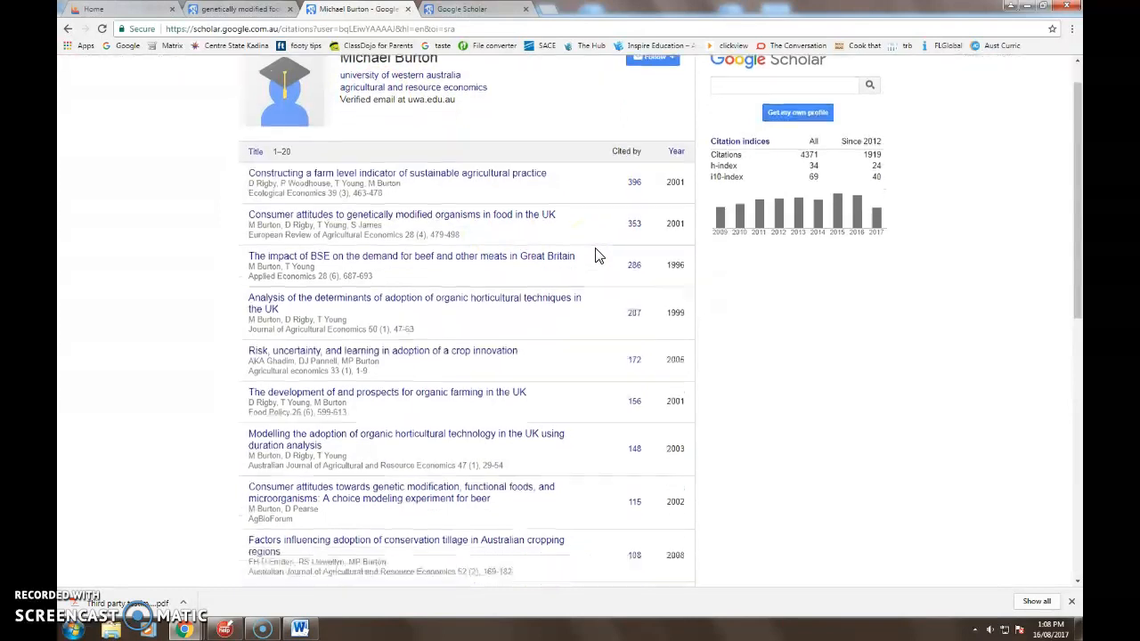
pyautogui.scroll(-3)
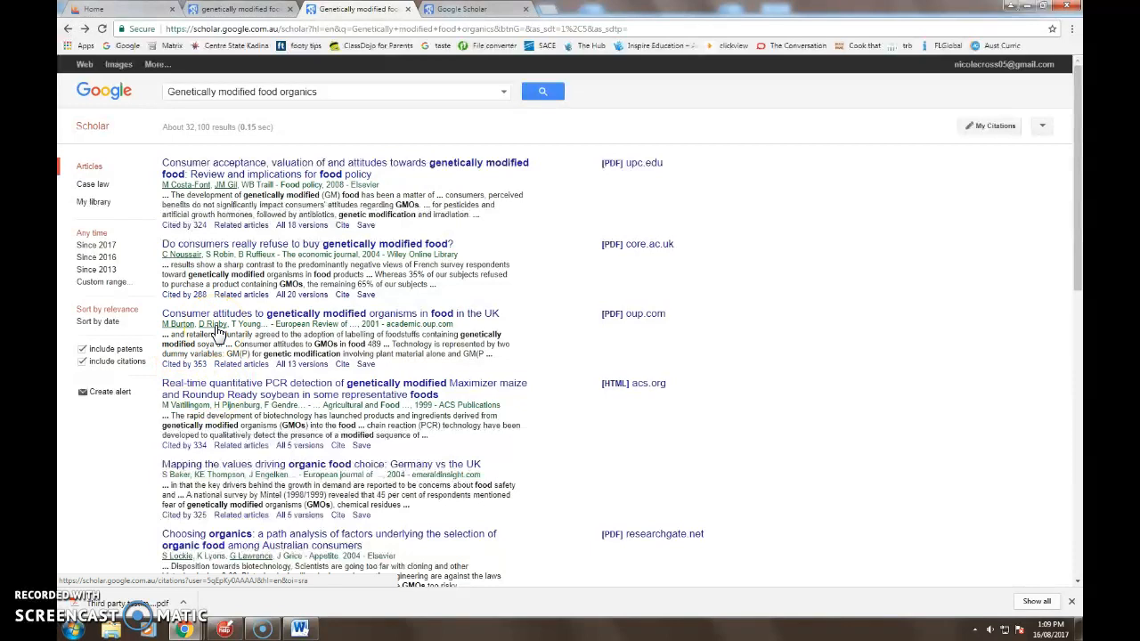
pyautogui.moveTo(612, 331)
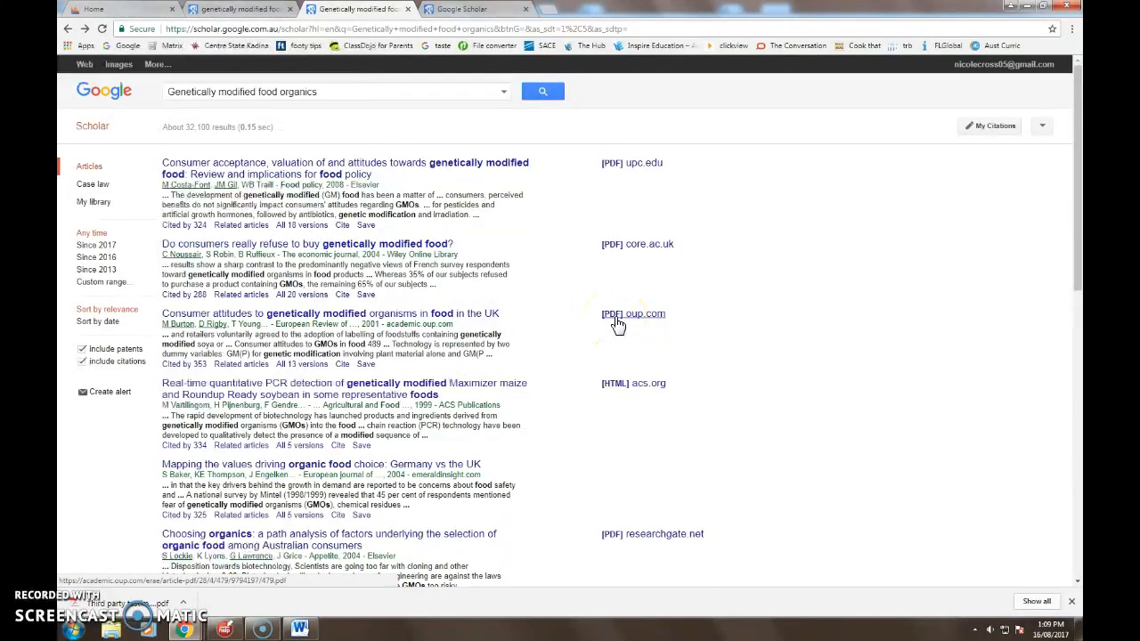
# Step: Follow the [PDF] oup.com link for the UK consumer attitudes paper
pyautogui.click(616, 313)
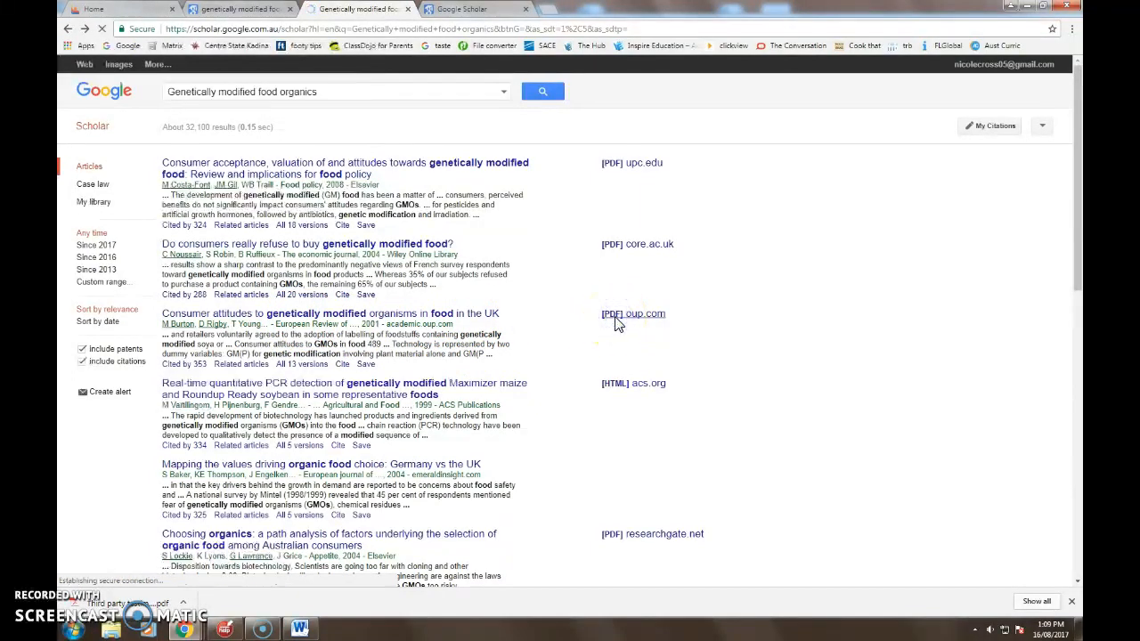
pyautogui.click(620, 314)
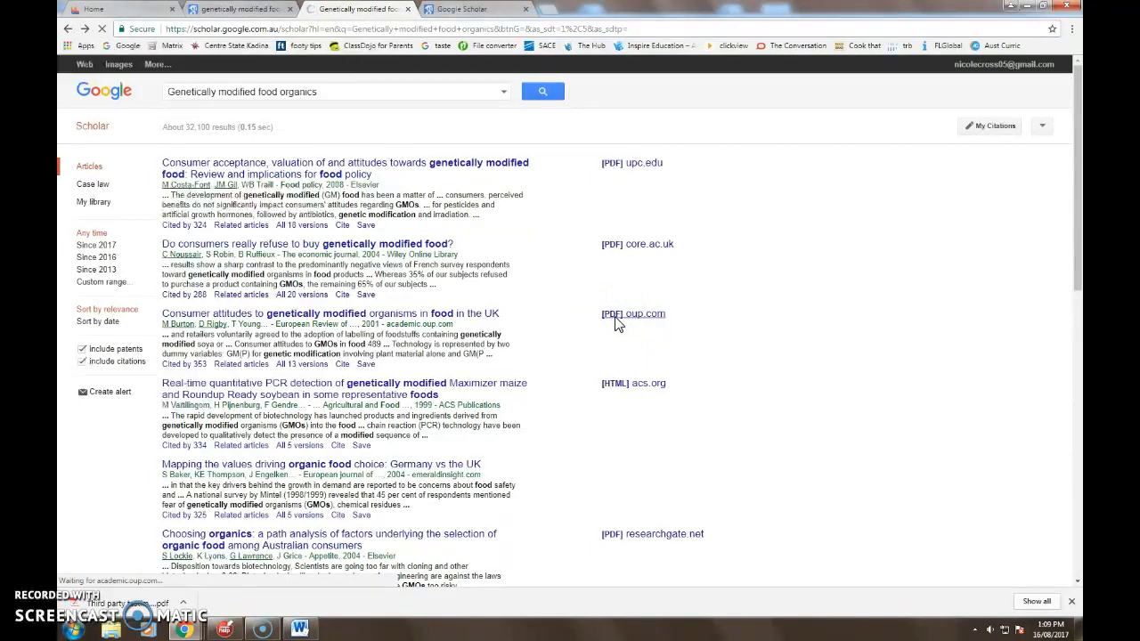
pyautogui.click(605, 313)
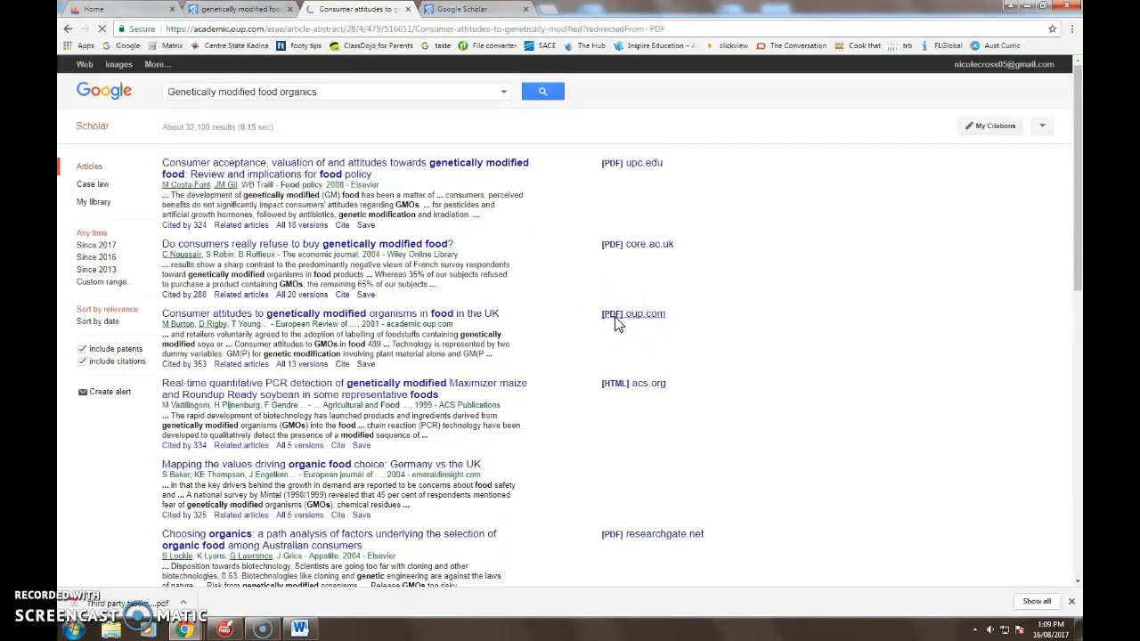
# Step: Read the abstract on the Oxford Academic article page and follow its DOI link
pyautogui.click(634, 314)
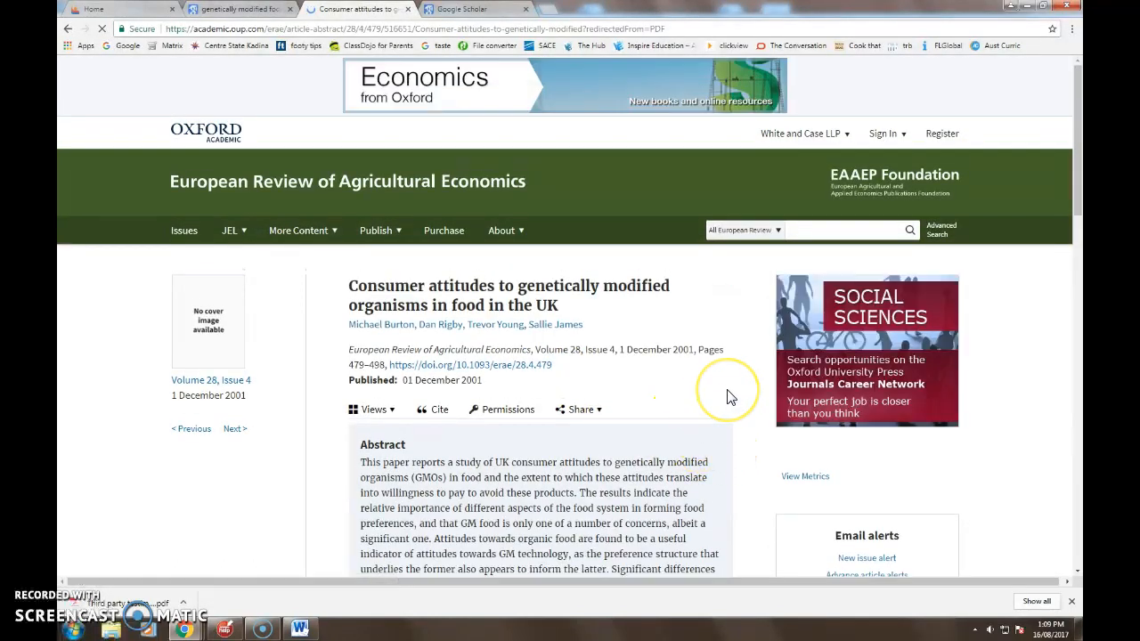
pyautogui.scroll(-3)
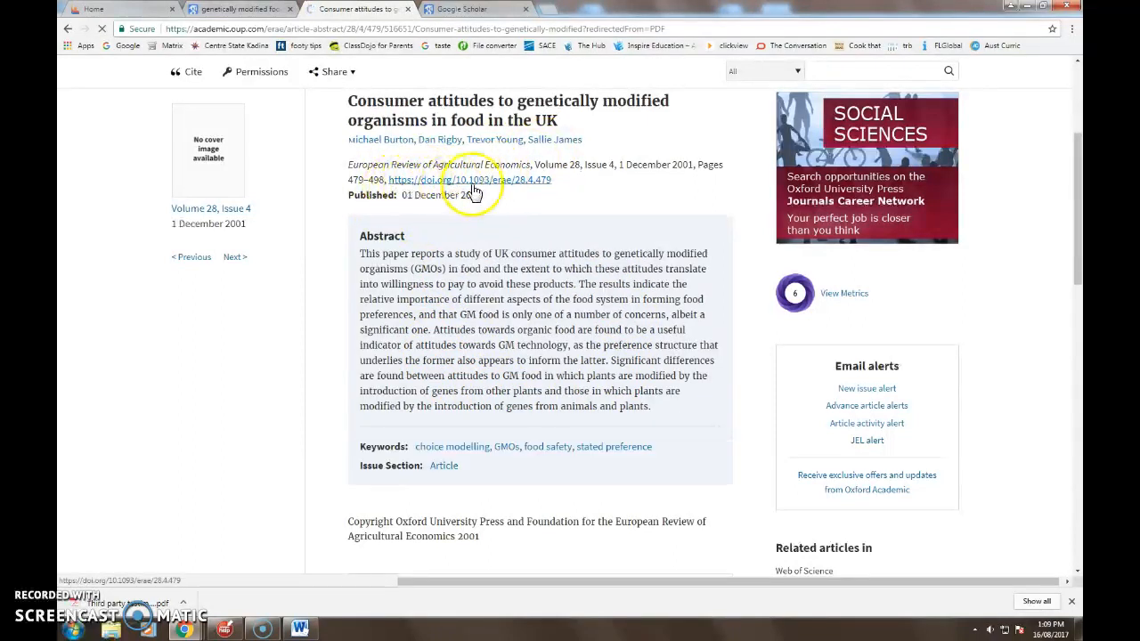
pyautogui.click(470, 178)
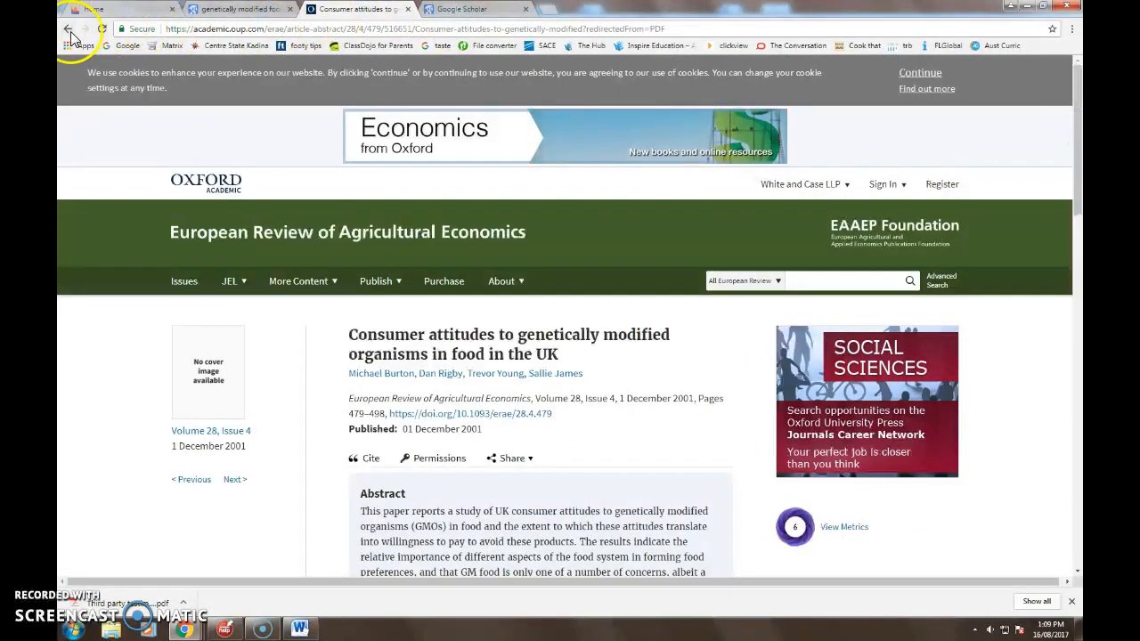
# Step: In a new tab, search for "Consumer attitudes to genetically modified organisms in food in the UK"
pyautogui.click(356, 8)
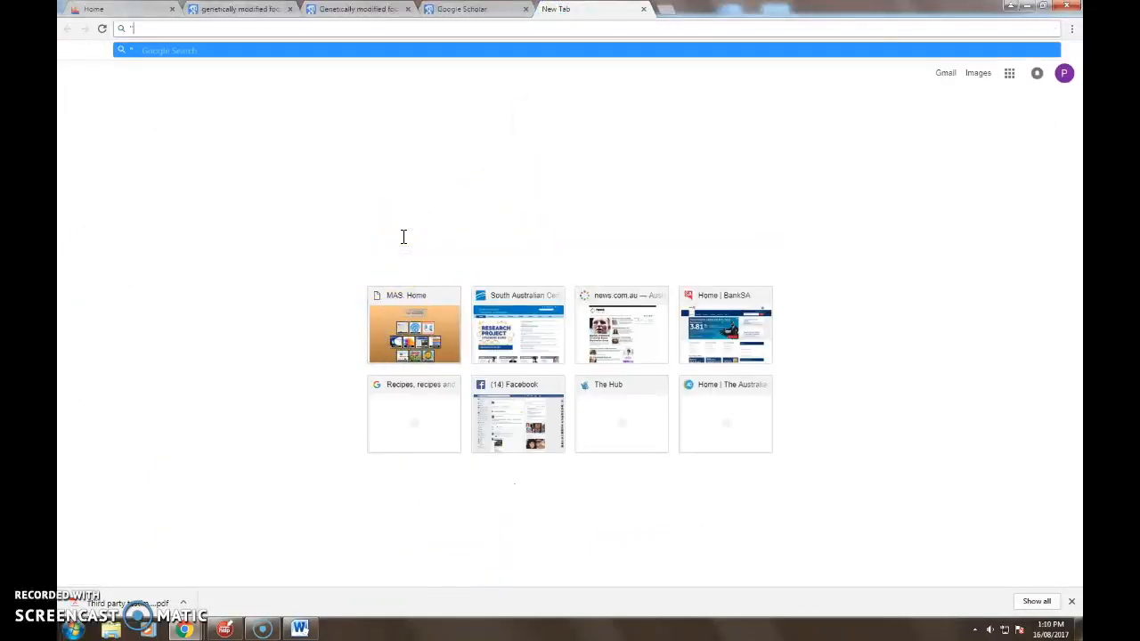
pyautogui.write('"Consumer attitudes to genetically modified organisms in food in the UK"')
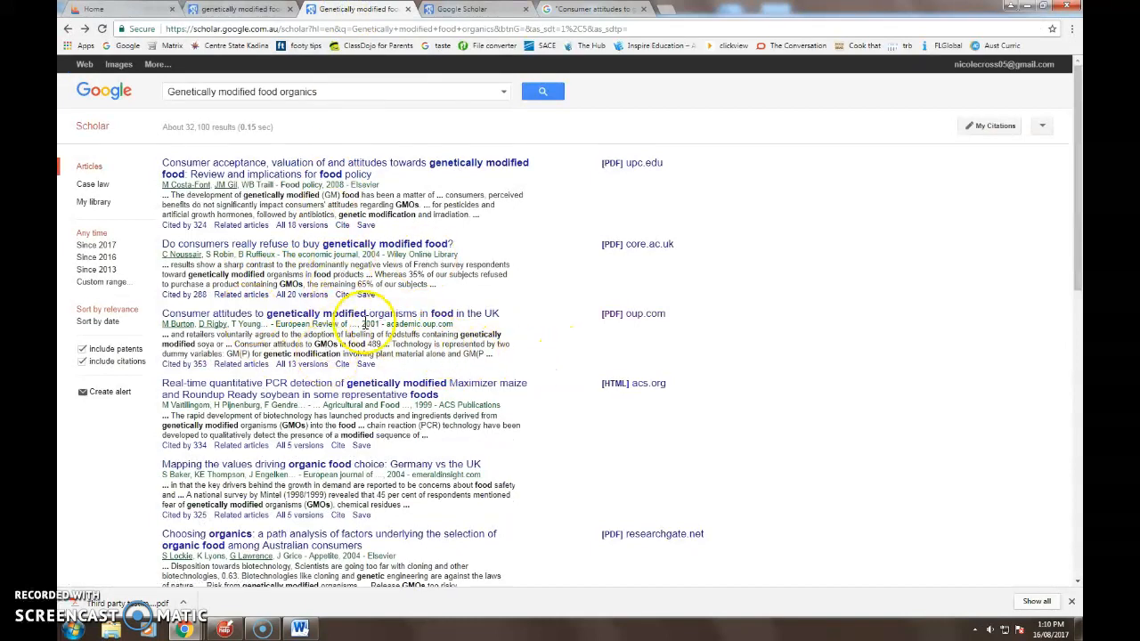
pyautogui.moveTo(377, 324)
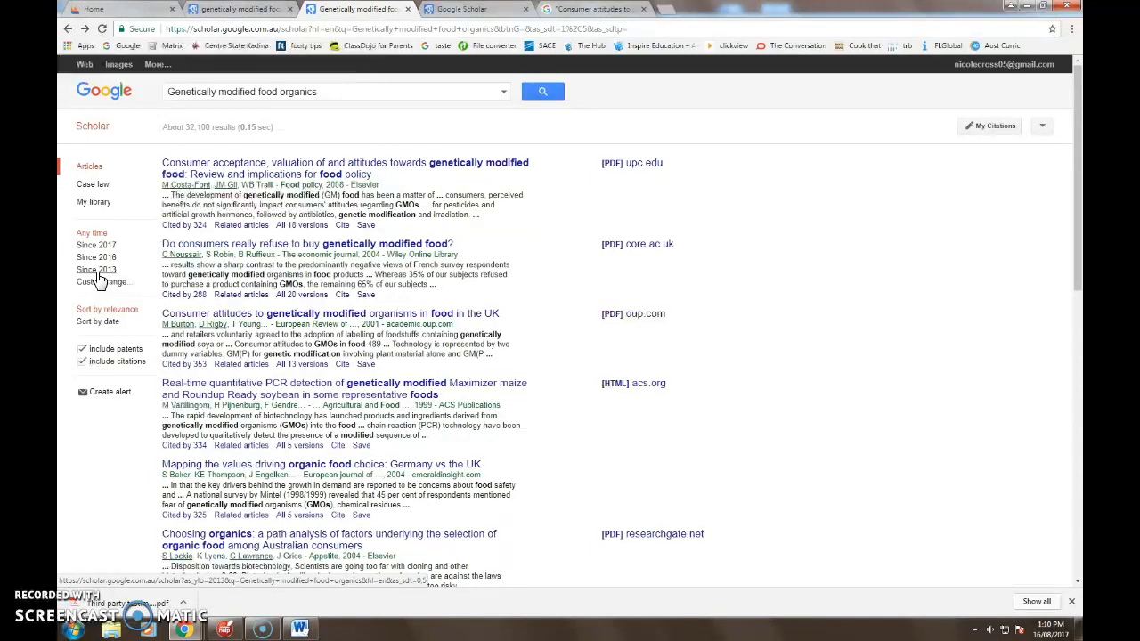
pyautogui.click(96, 269)
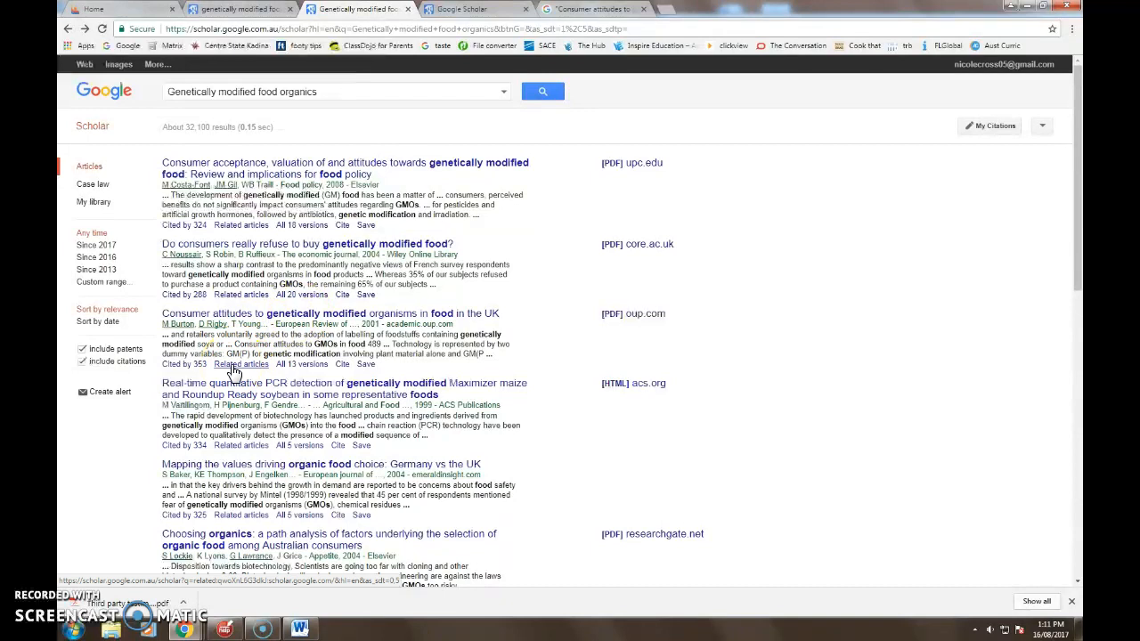
pyautogui.click(241, 363)
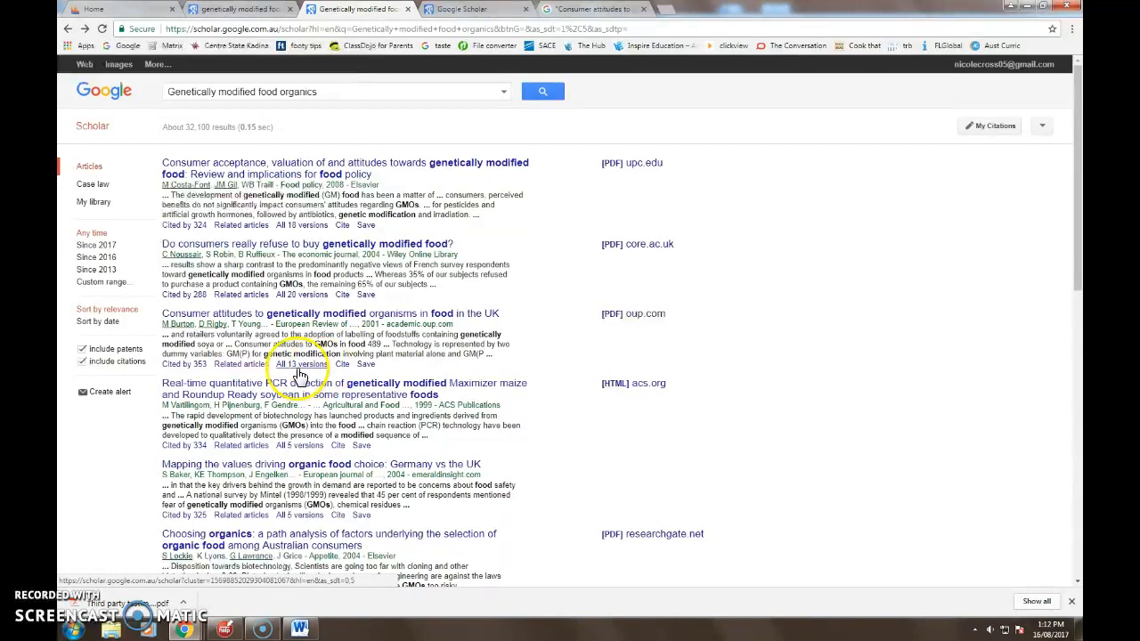
pyautogui.click(299, 363)
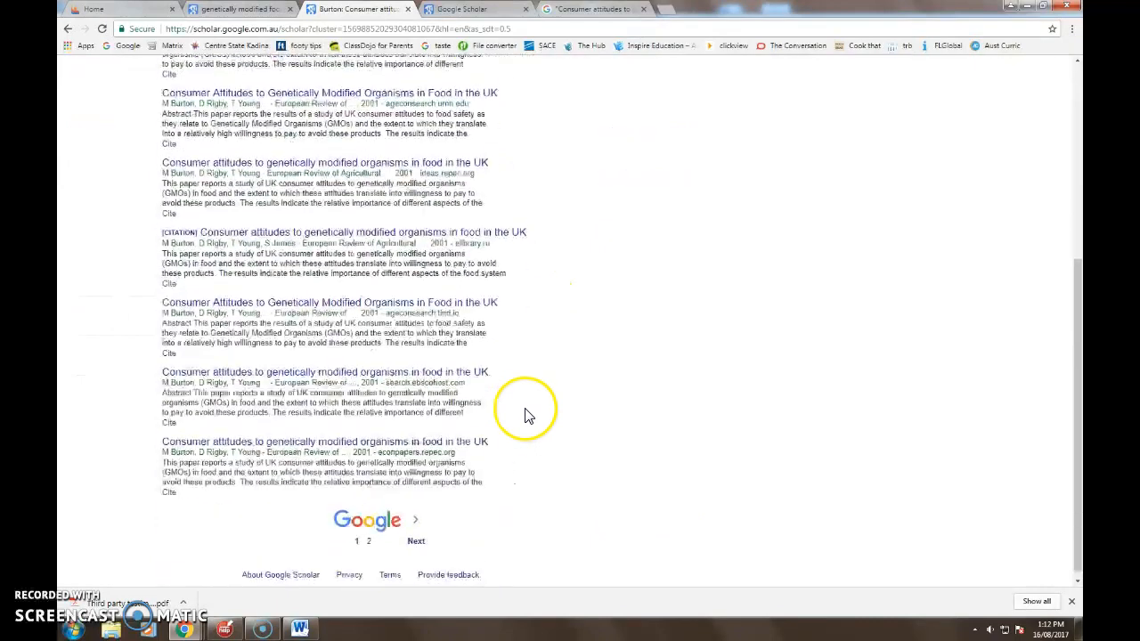
pyautogui.scroll(-3)
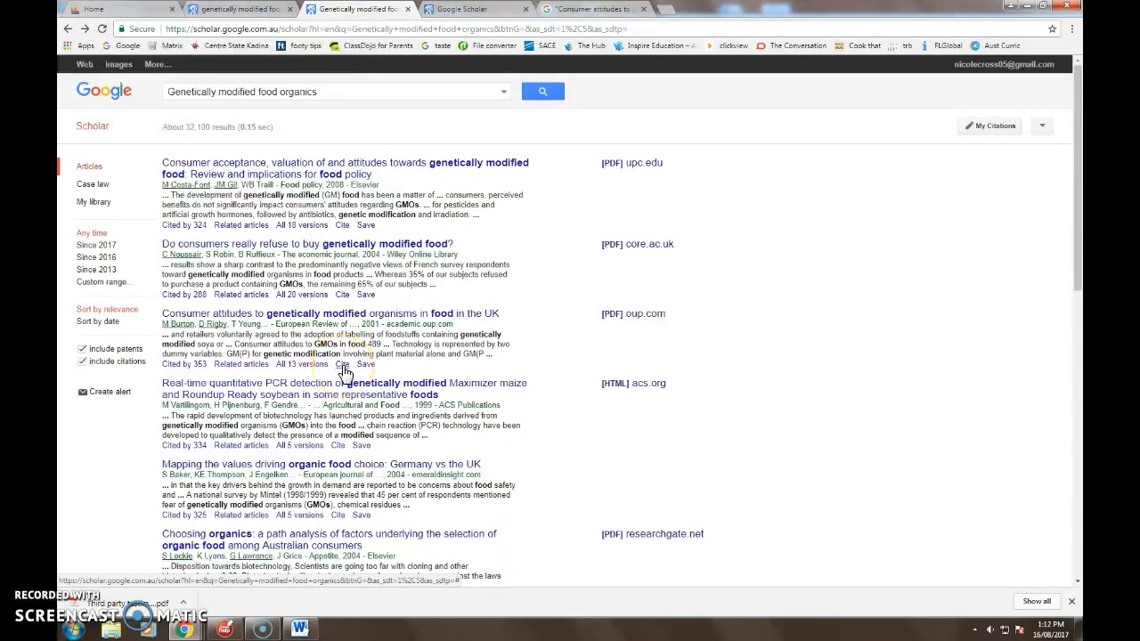
pyautogui.click(342, 364)
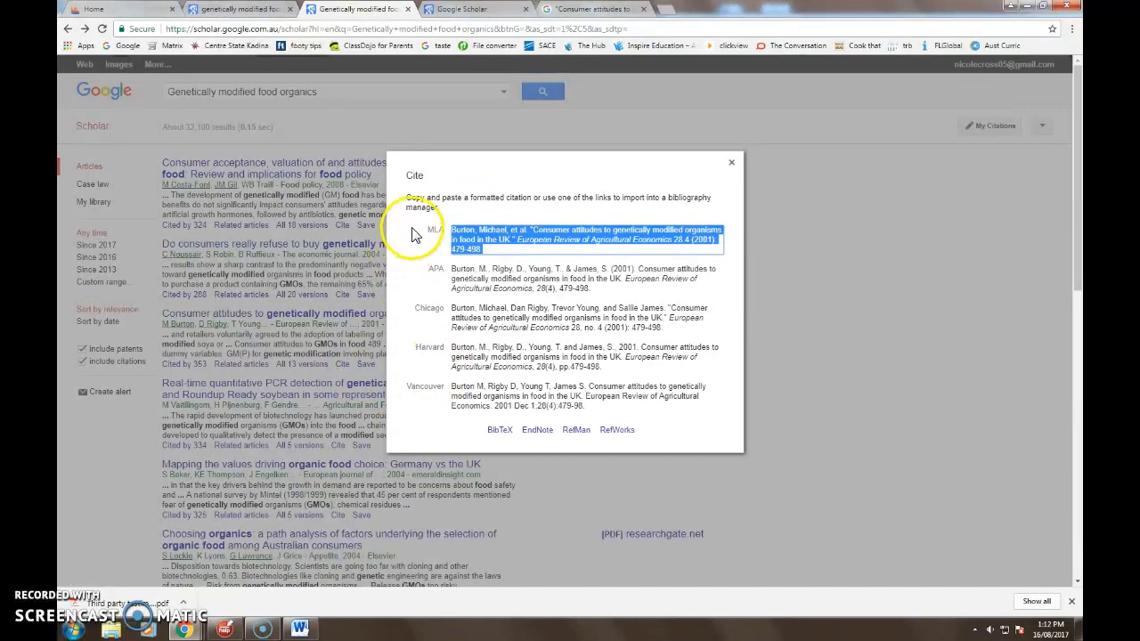
pyautogui.moveTo(728, 354)
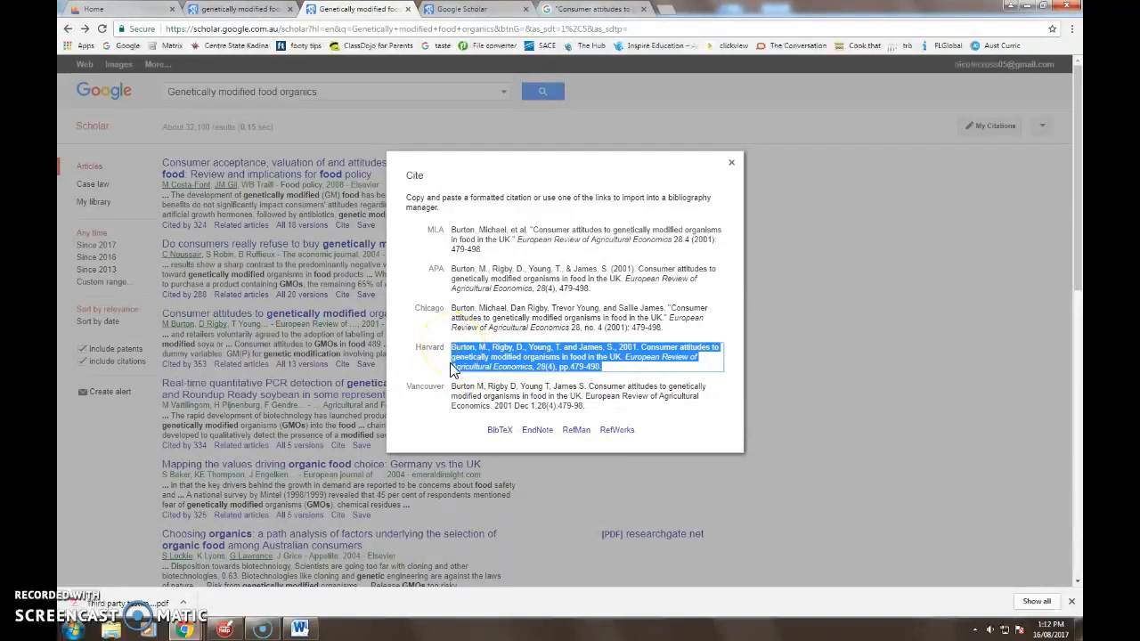
pyautogui.rightClick(552, 356)
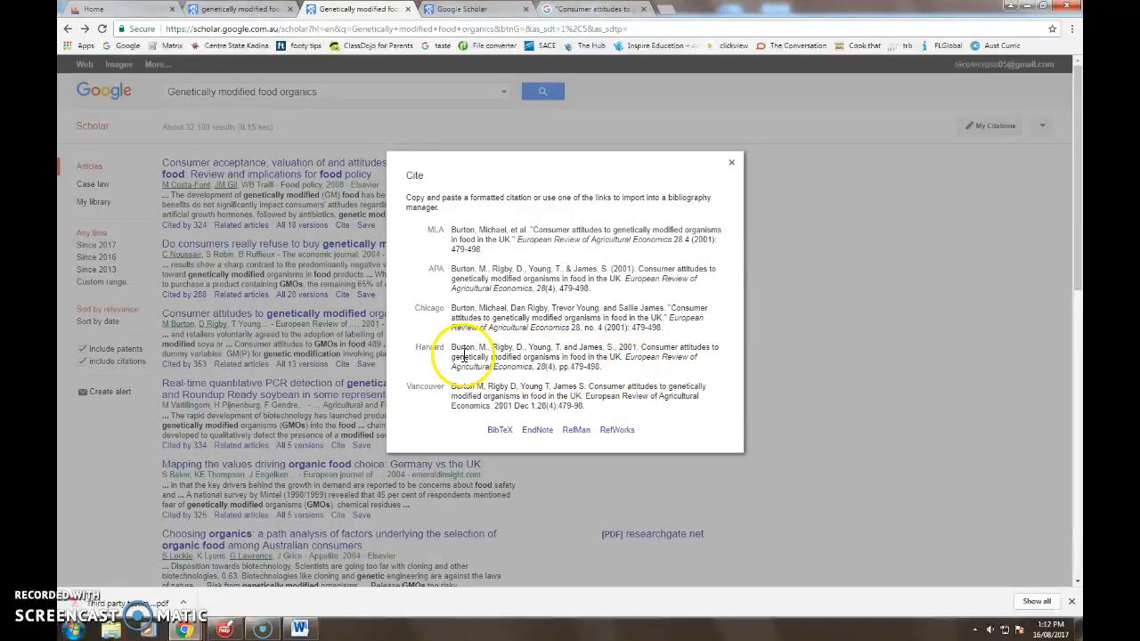
pyautogui.moveTo(543, 356)
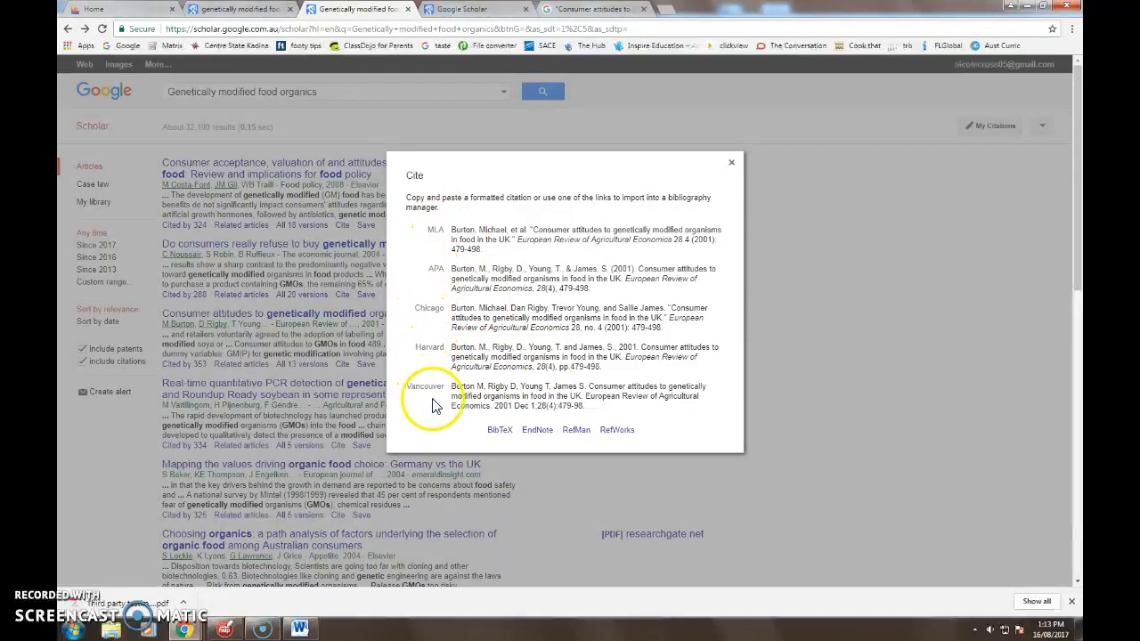
pyautogui.moveTo(650, 374)
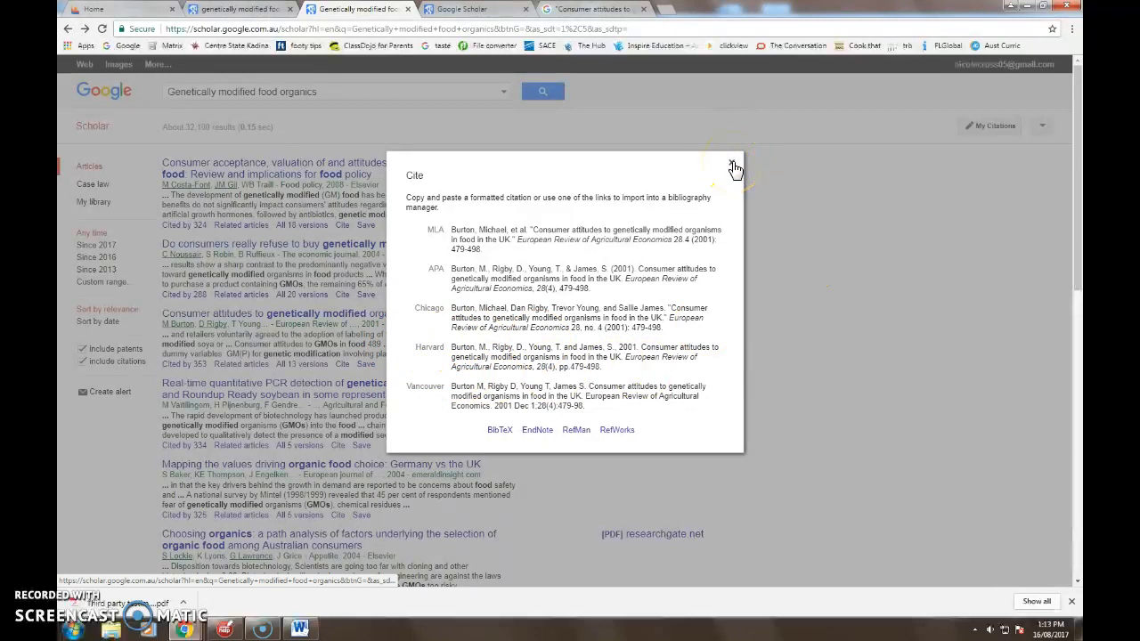
pyautogui.click(734, 167)
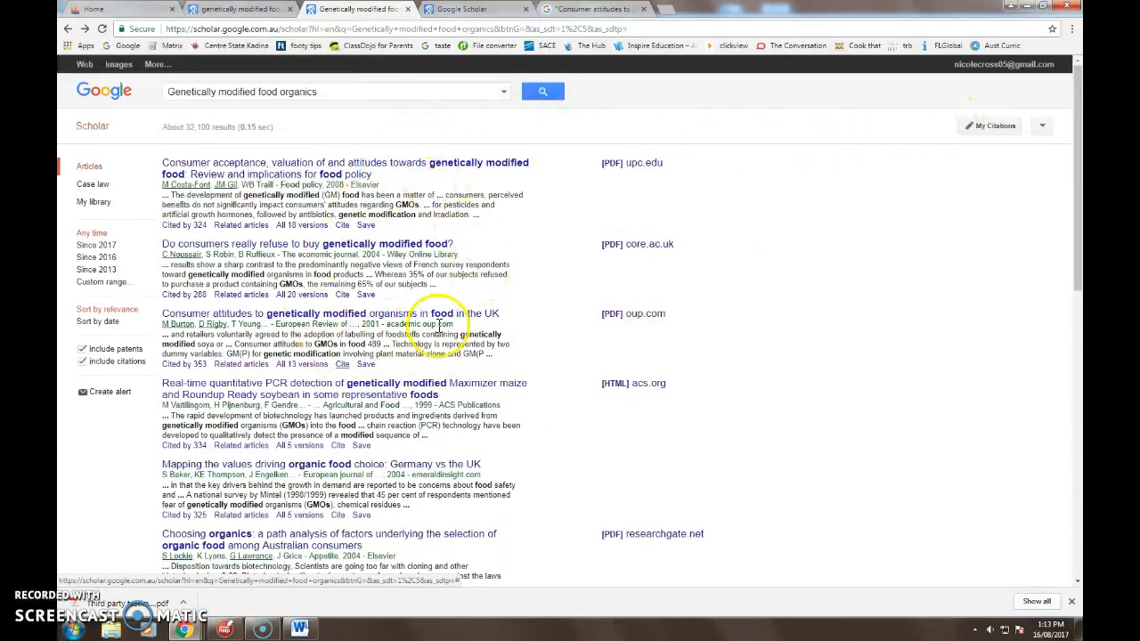
# Step: Show Scholar's suggested completions for the query, such as products and consumer acceptance
pyautogui.click(331, 90)
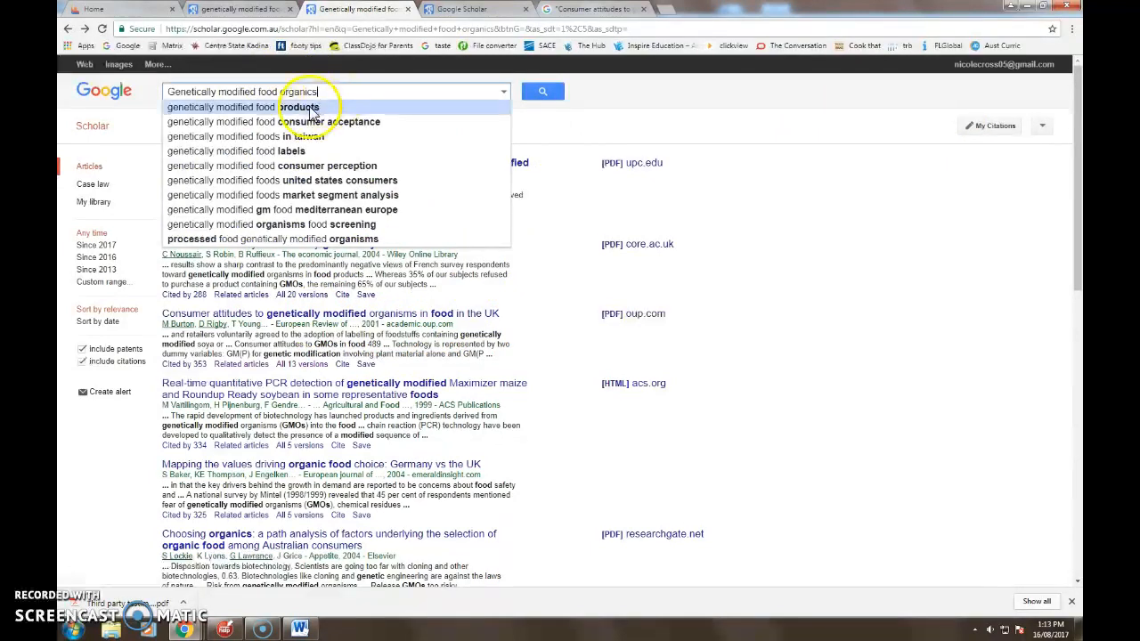
pyautogui.moveTo(329, 179)
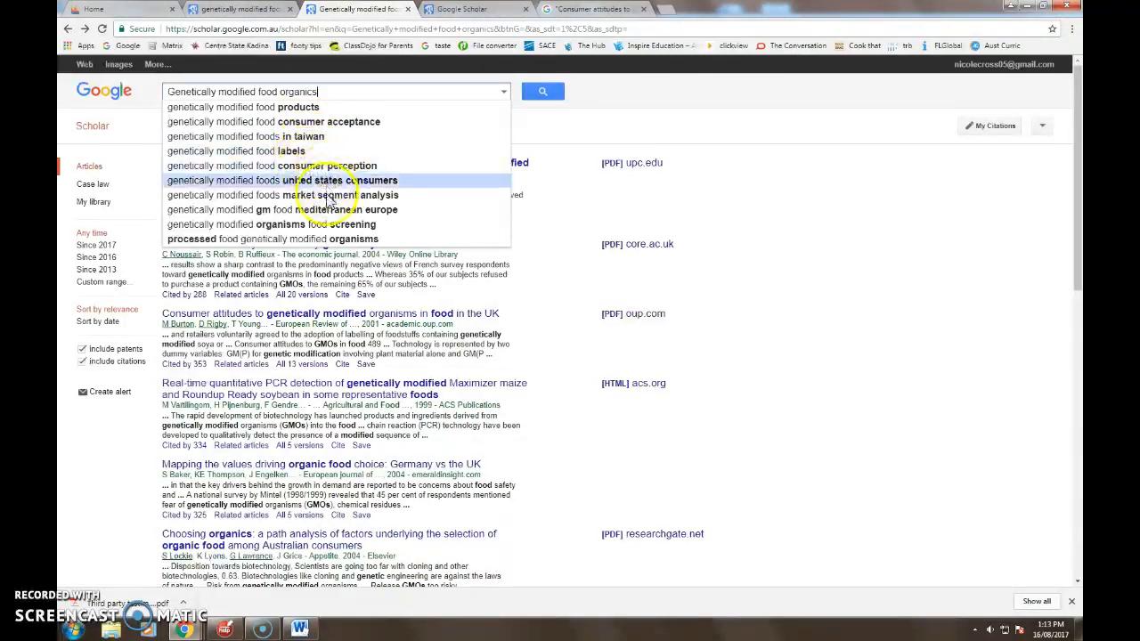
pyautogui.moveTo(378, 235)
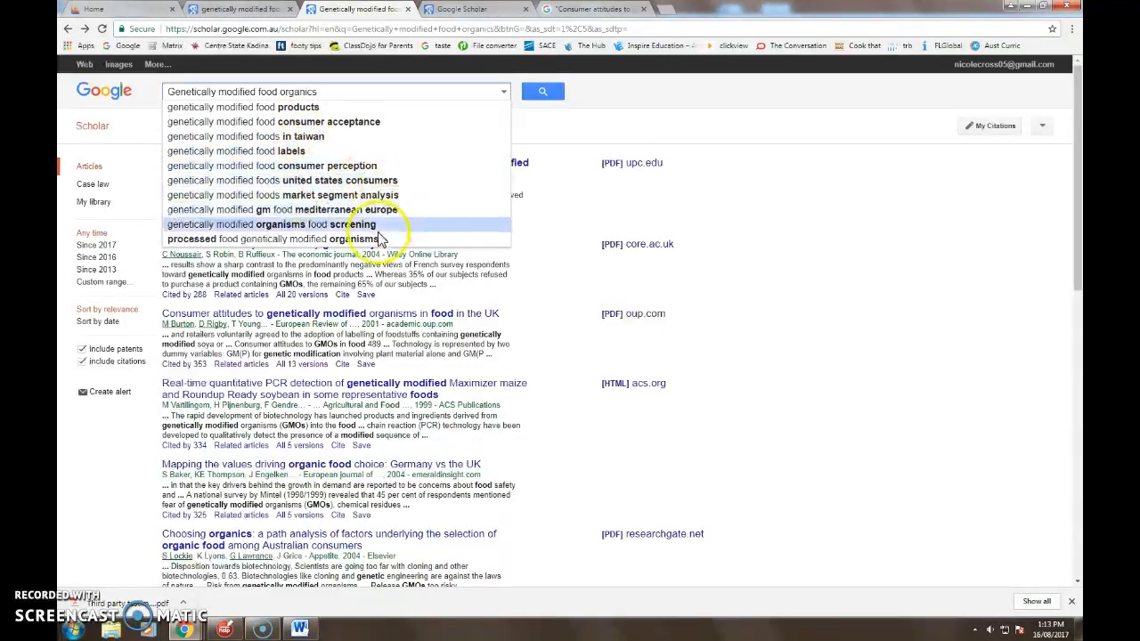
pyautogui.moveTo(378, 238)
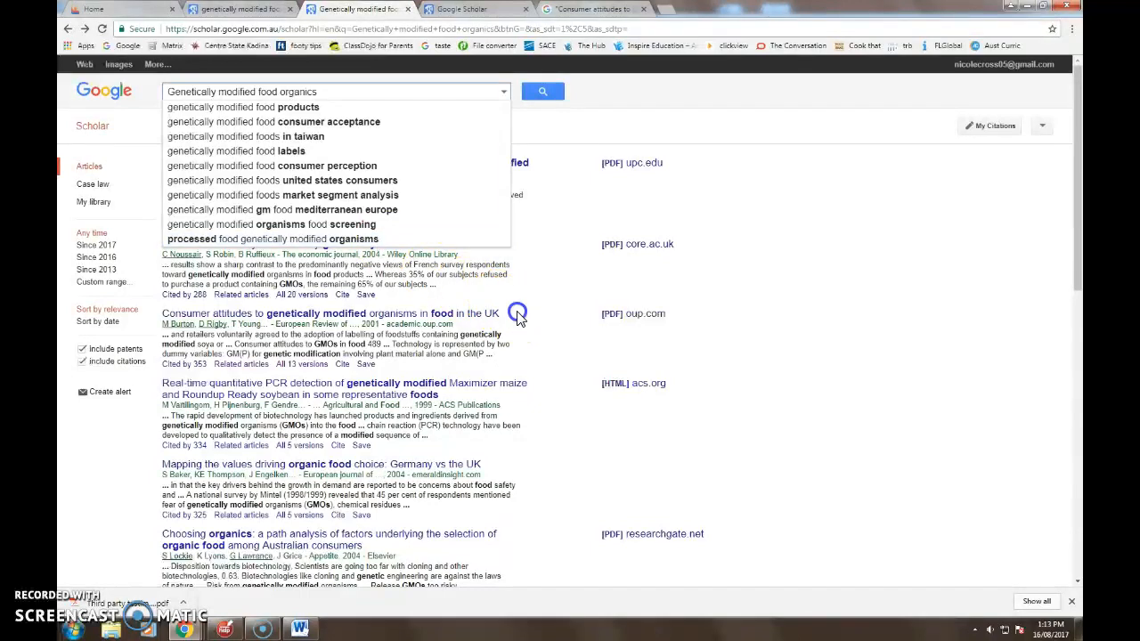
pyautogui.click(541, 91)
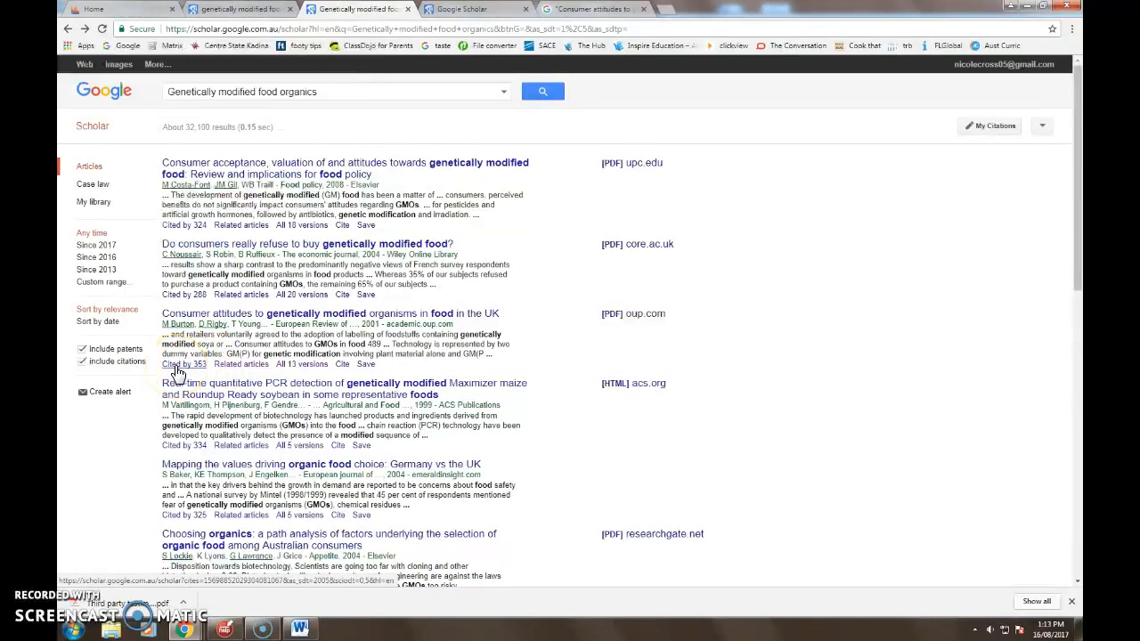
pyautogui.click(179, 364)
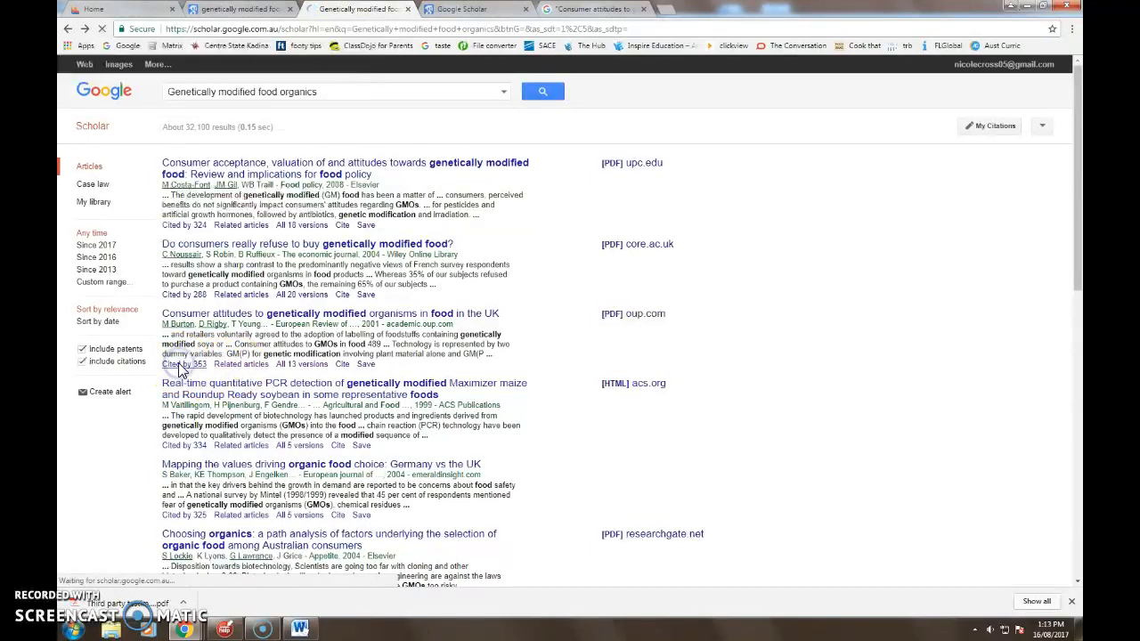
pyautogui.click(182, 363)
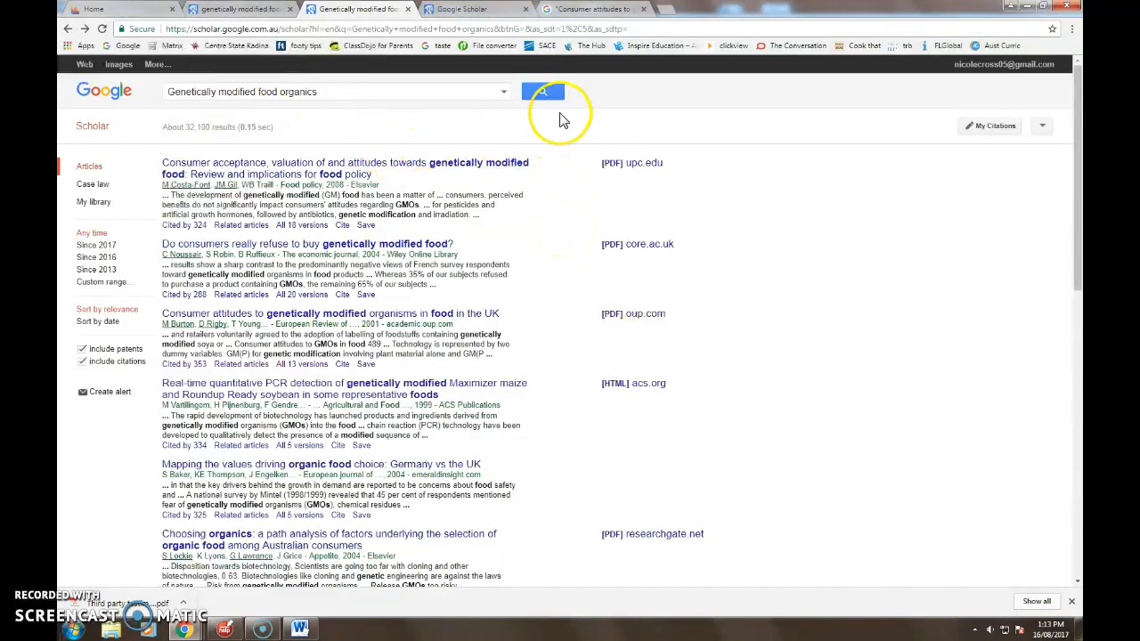
pyautogui.moveTo(578, 178)
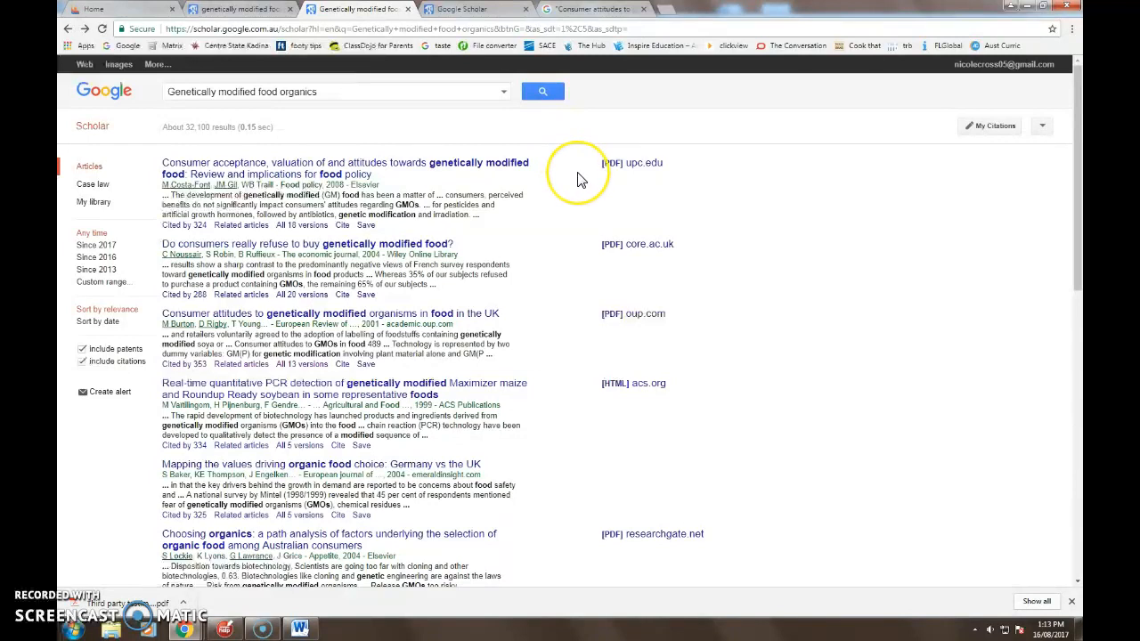